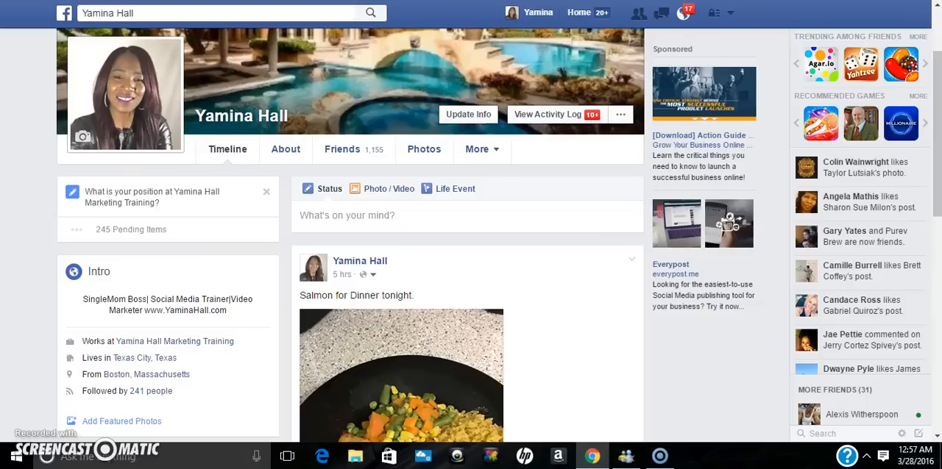
{"action": "mouse_move", "coordinate": [253, 140]}
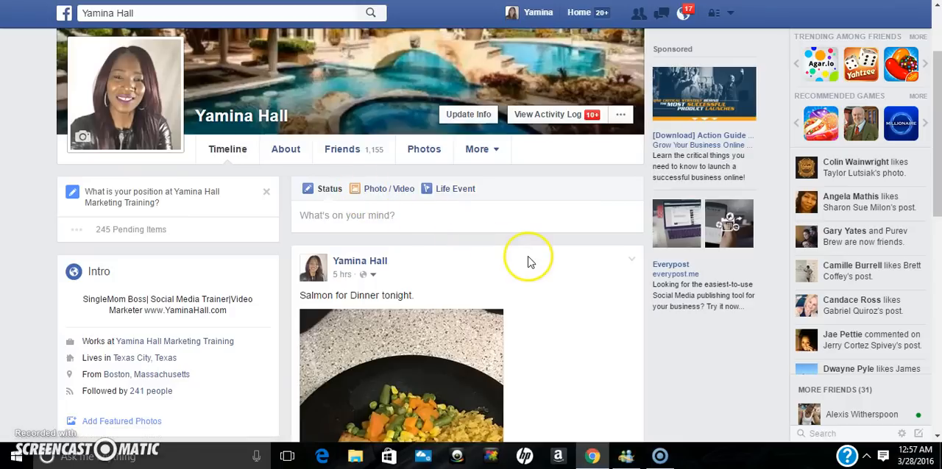
{"action": "mouse_move", "coordinate": [536, 262]}
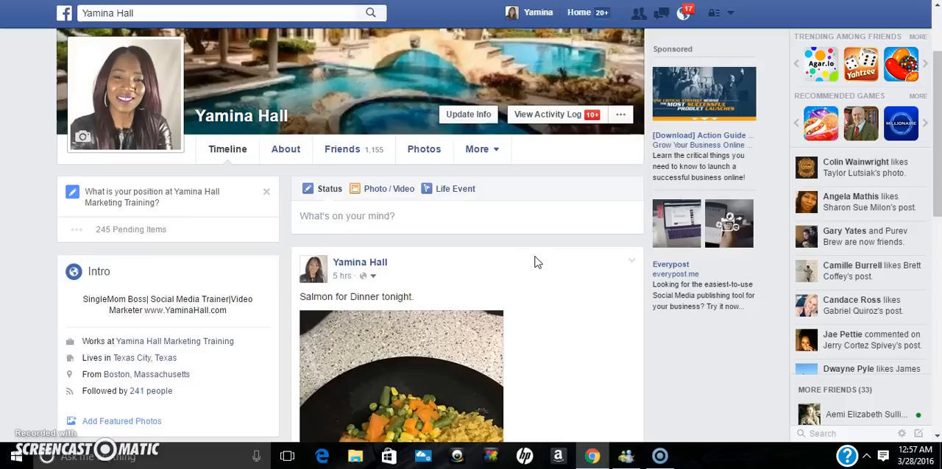
{"action": "mouse_move", "coordinate": [545, 115]}
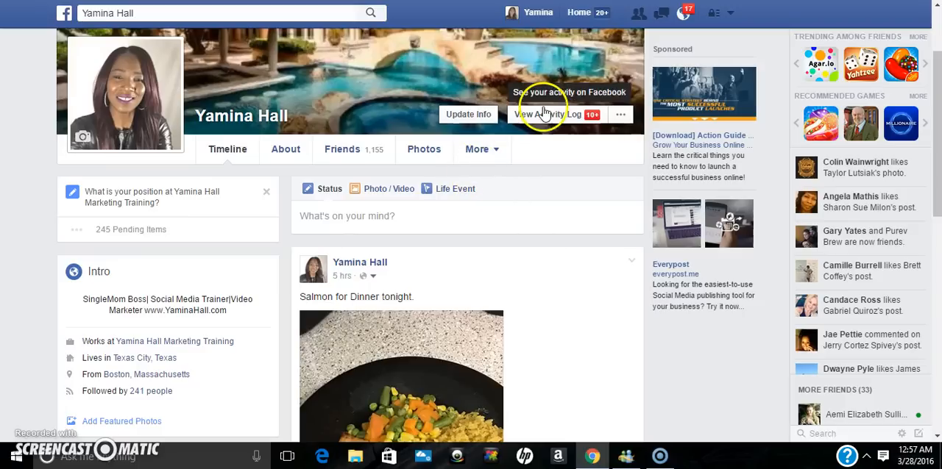
{"action": "mouse_move", "coordinate": [539, 29]}
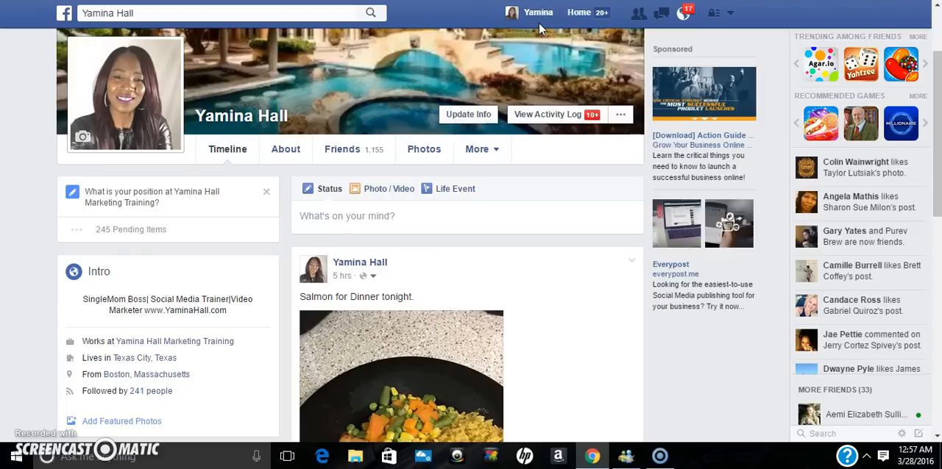
From More > Videos, filter to Your Videos and start the 'Freedom Friday Tip Stop Wishing & Start Doing' live video.
{"action": "left_click", "coordinate": [477, 149]}
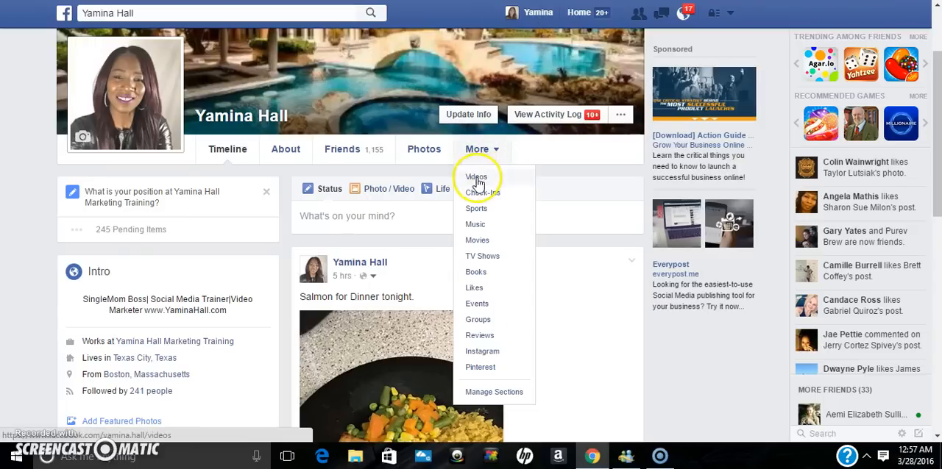
{"action": "left_click", "coordinate": [476, 176]}
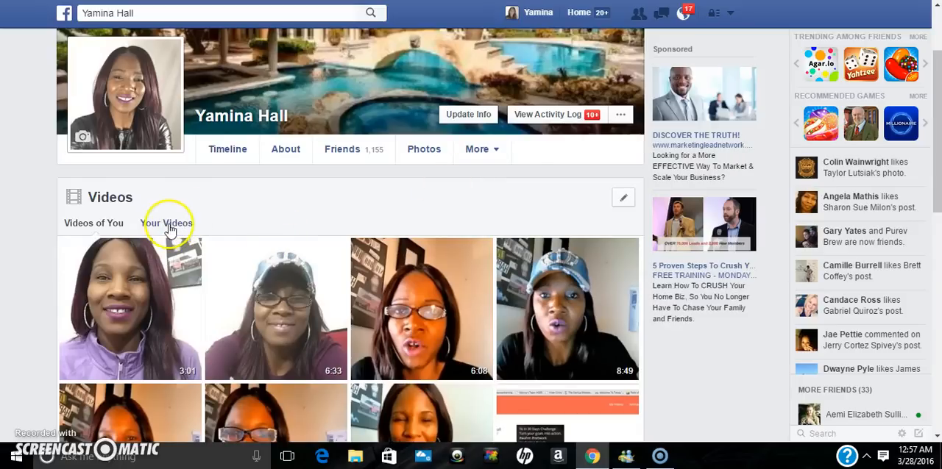
{"action": "left_click", "coordinate": [164, 224]}
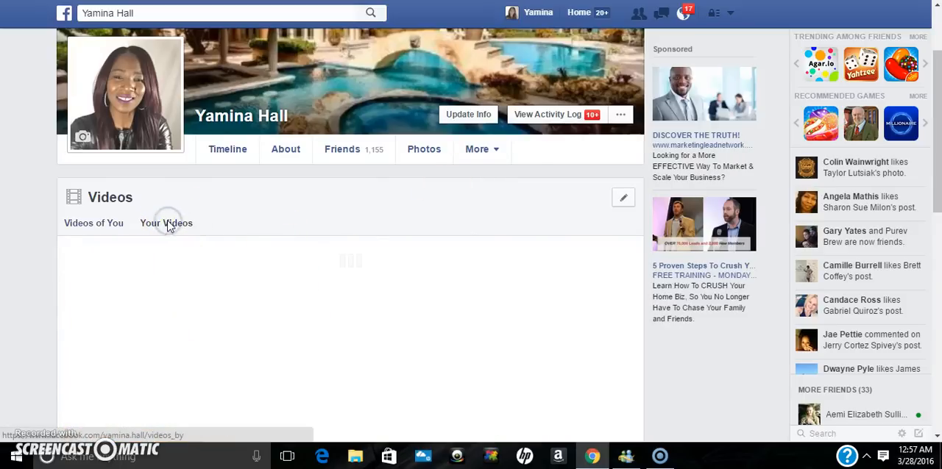
{"action": "left_click", "coordinate": [165, 224]}
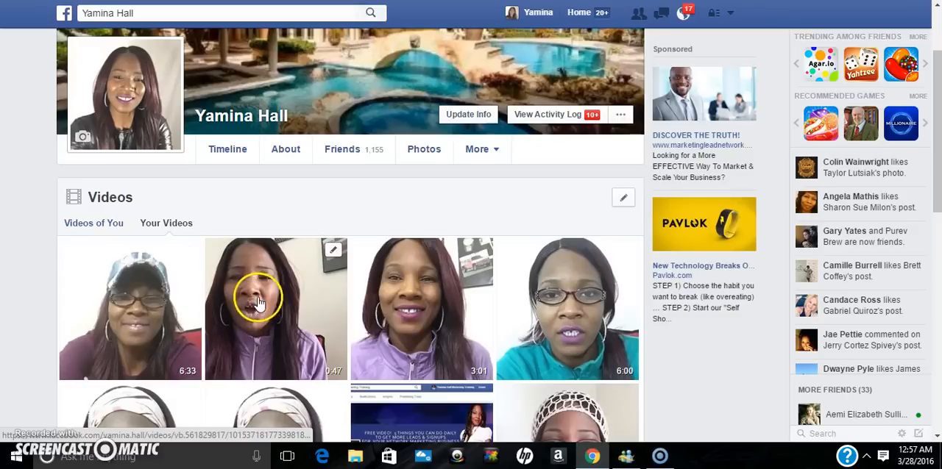
{"action": "mouse_move", "coordinate": [133, 302]}
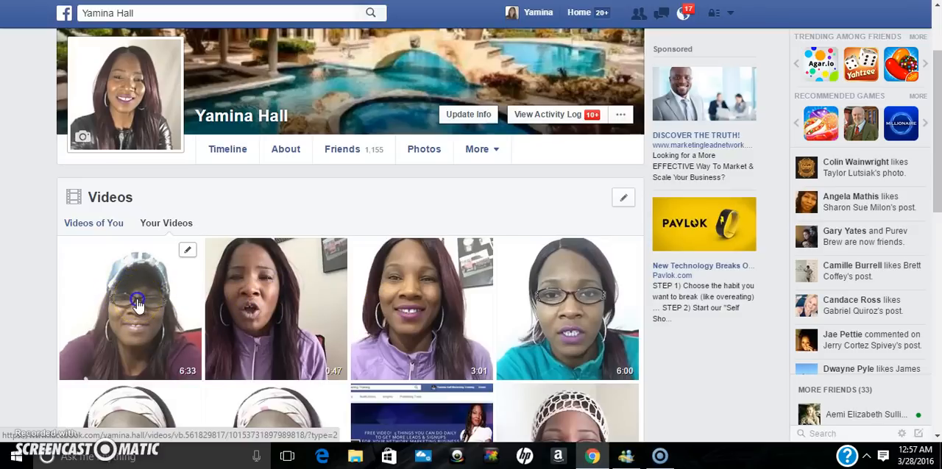
{"action": "left_click", "coordinate": [129, 309]}
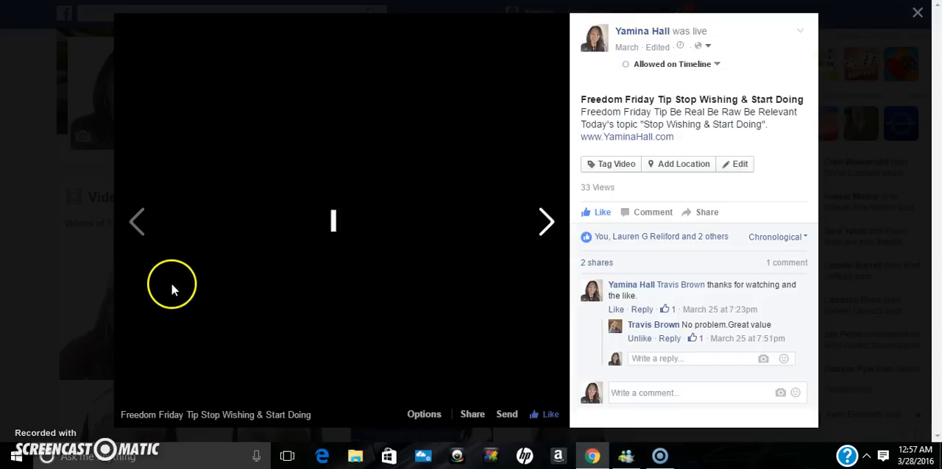
Pause playback and choose Edit this video from the Options menu under the player.
{"action": "left_click", "coordinate": [331, 221]}
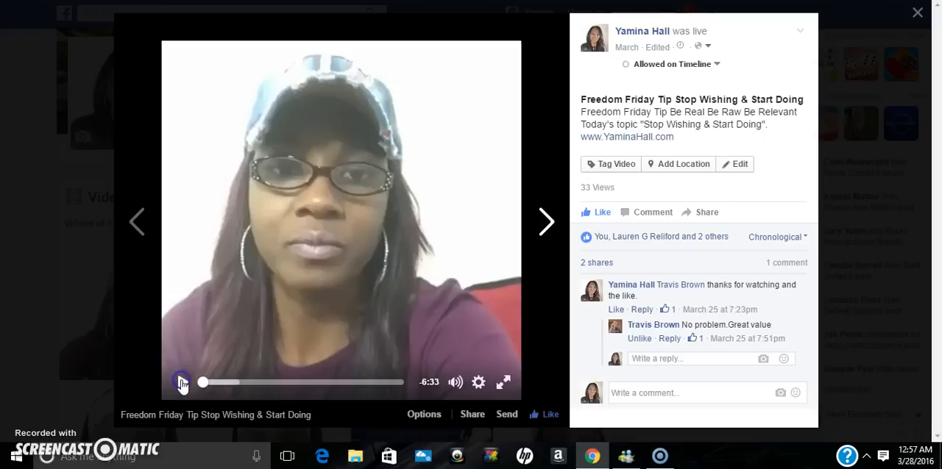
{"action": "left_click", "coordinate": [183, 382]}
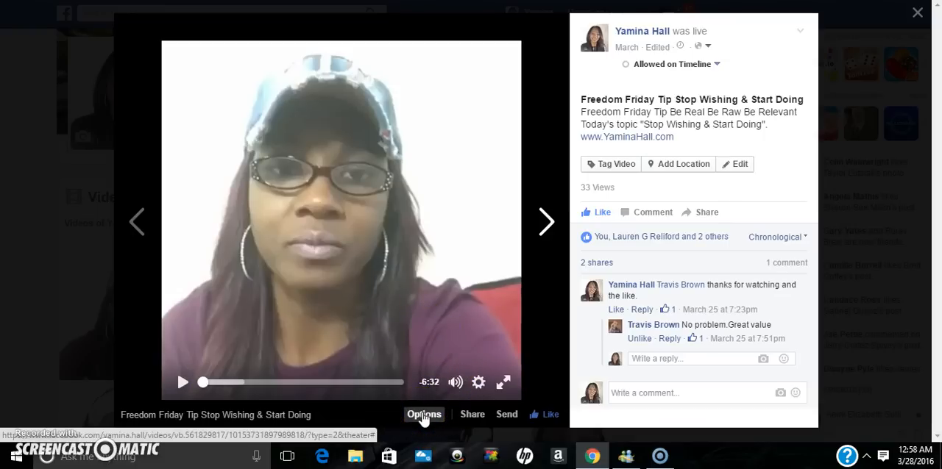
{"action": "left_click", "coordinate": [423, 415]}
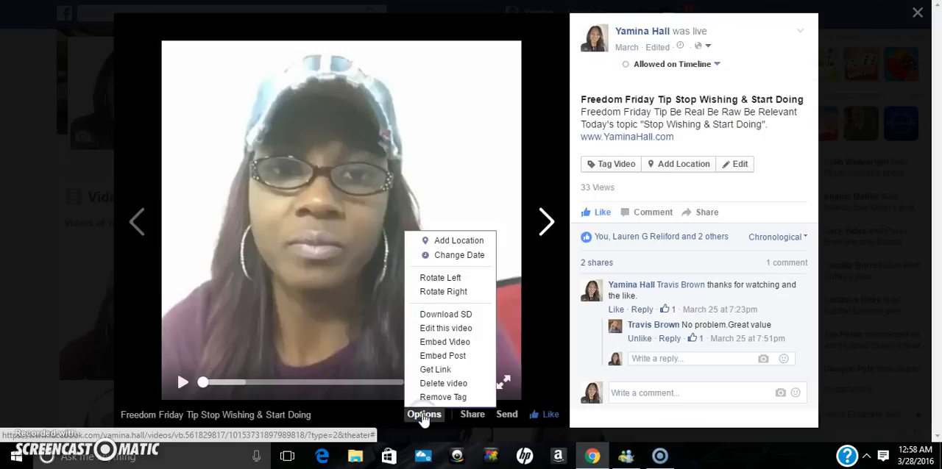
{"action": "mouse_move", "coordinate": [446, 314]}
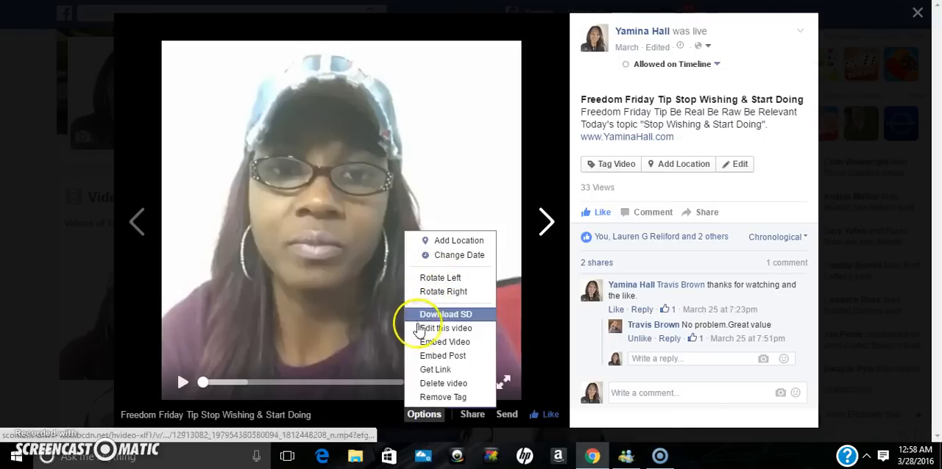
{"action": "mouse_move", "coordinate": [441, 328]}
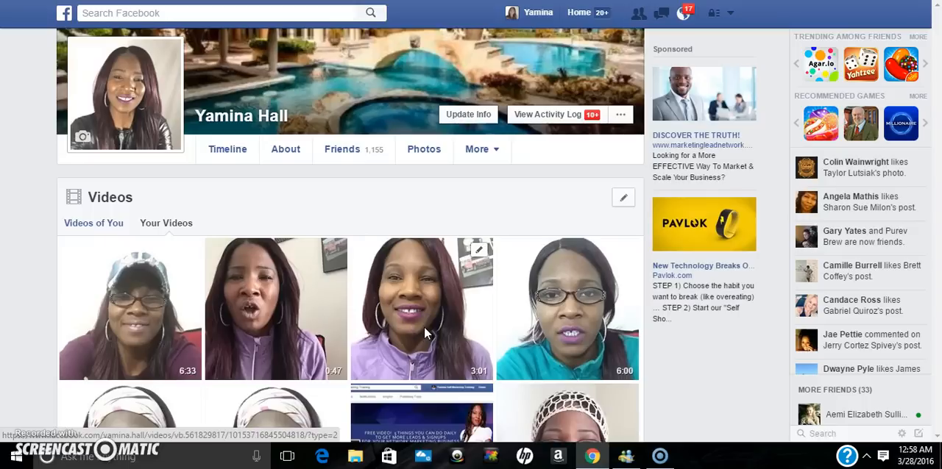
{"action": "left_click", "coordinate": [479, 250]}
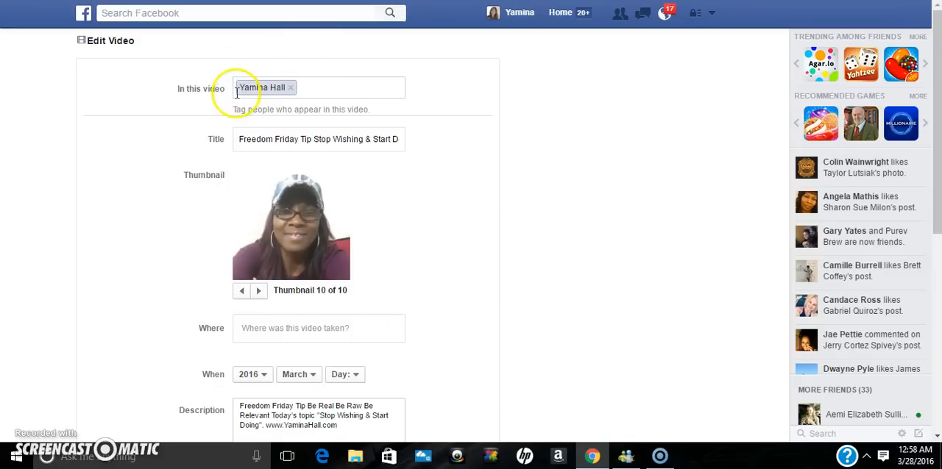
{"action": "mouse_move", "coordinate": [303, 89]}
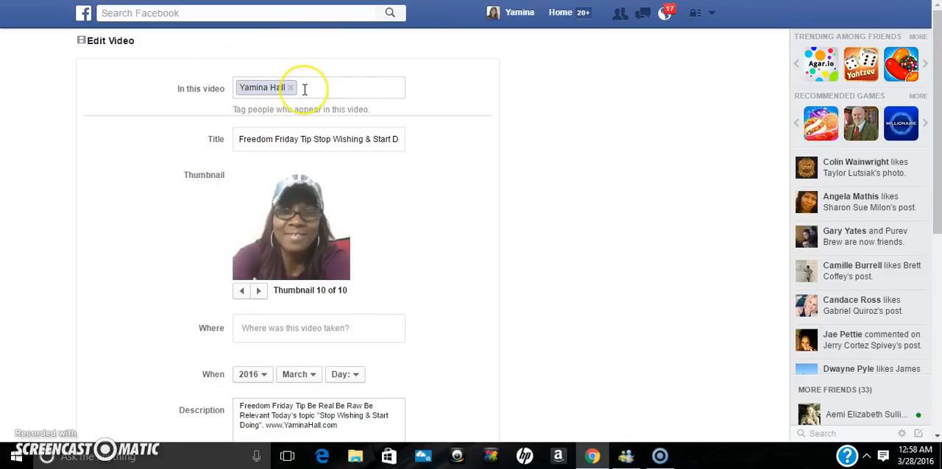
{"action": "mouse_move", "coordinate": [301, 89]}
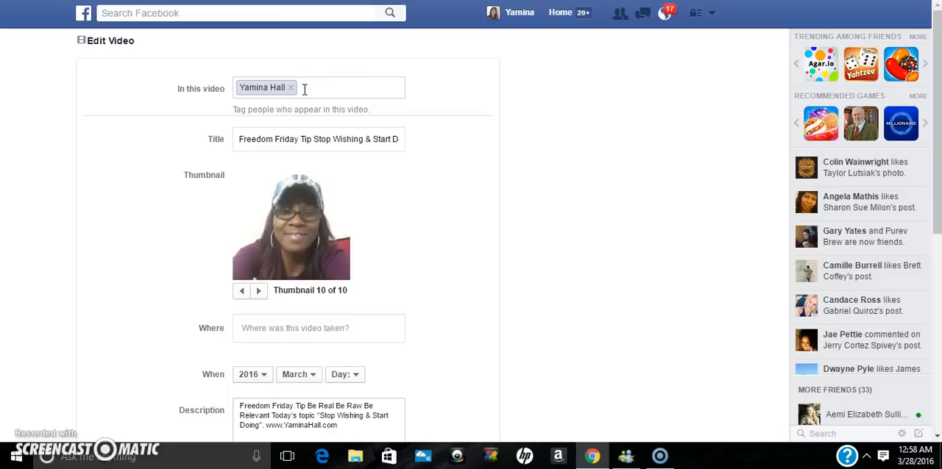
{"action": "mouse_move", "coordinate": [321, 85]}
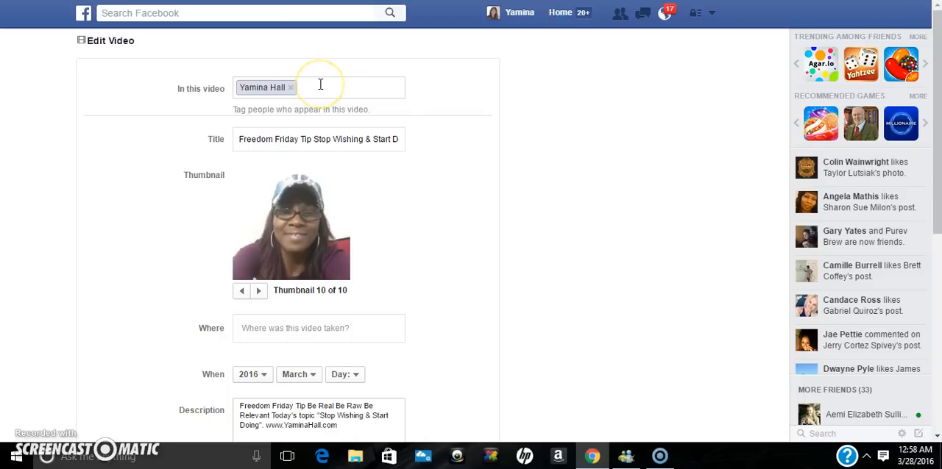
{"action": "mouse_move", "coordinate": [234, 163]}
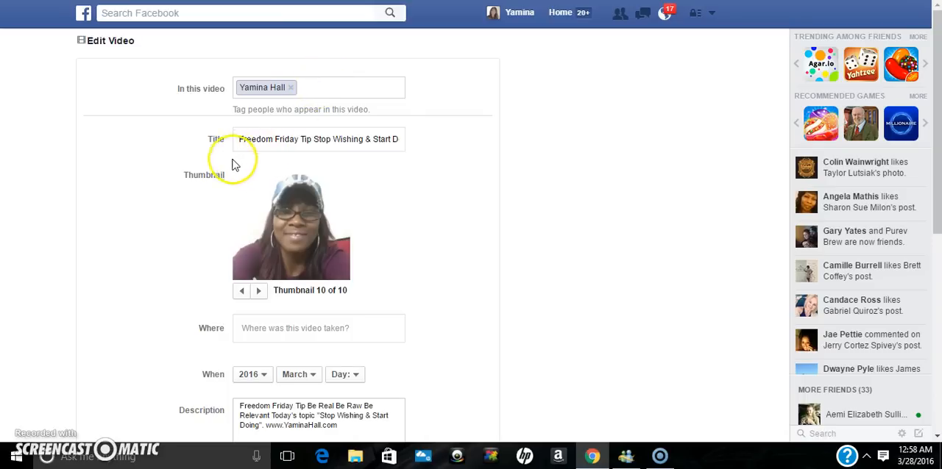
{"action": "mouse_move", "coordinate": [293, 160]}
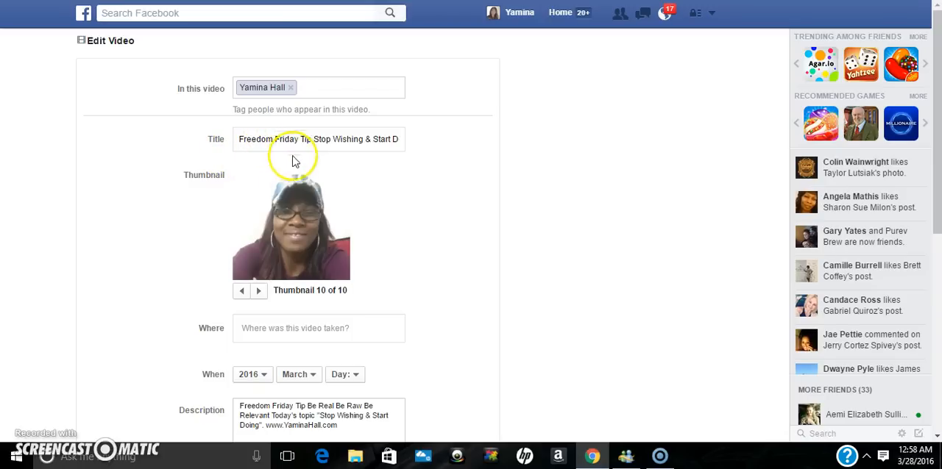
{"action": "mouse_move", "coordinate": [259, 291]}
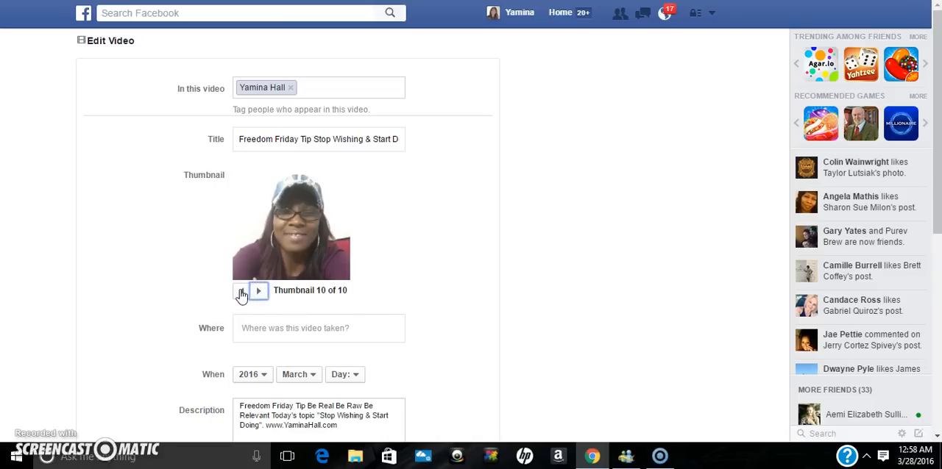
Step the thumbnail chooser back to the first of the 10 thumbnail options.
{"action": "left_click", "coordinate": [241, 292]}
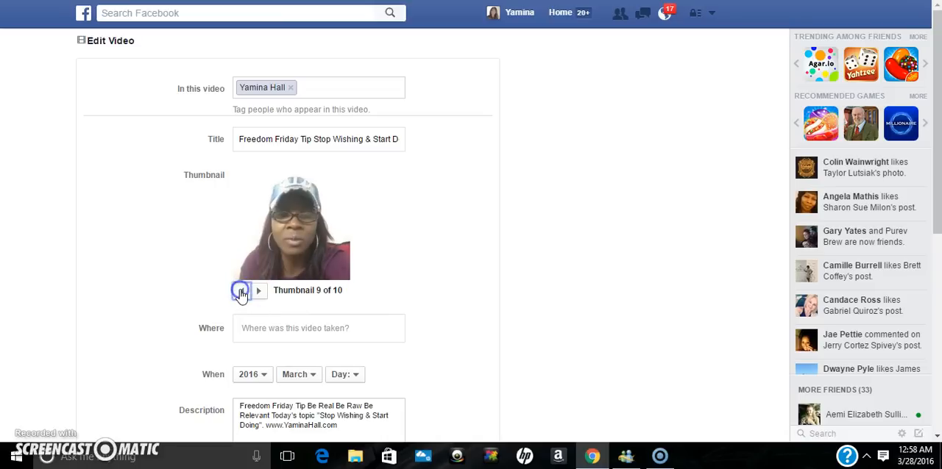
{"action": "left_click", "coordinate": [241, 290]}
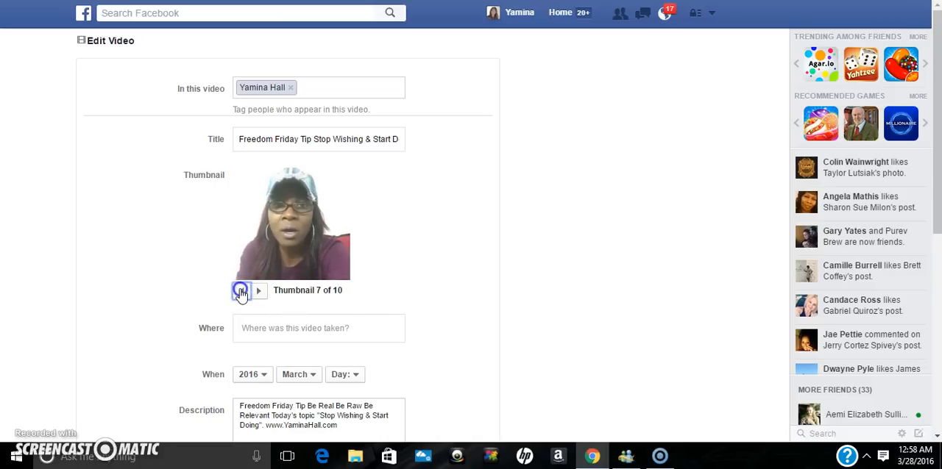
{"action": "left_click", "coordinate": [242, 290]}
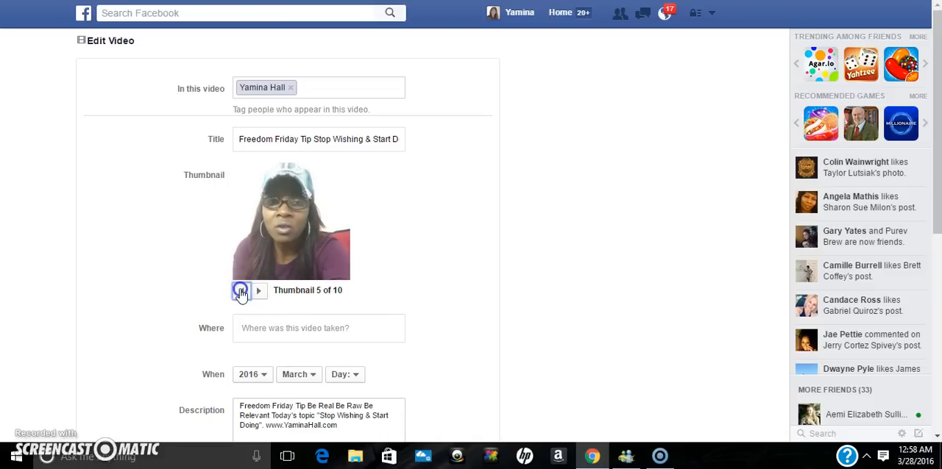
{"action": "left_click", "coordinate": [241, 290]}
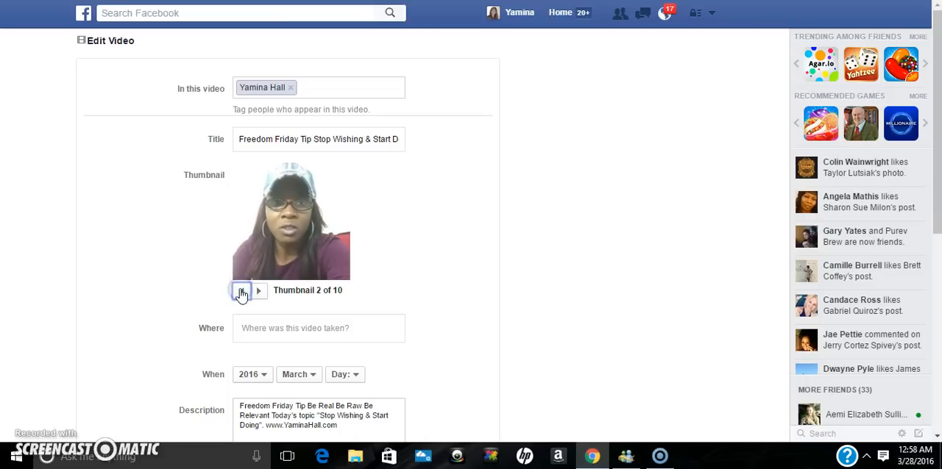
{"action": "left_click", "coordinate": [241, 290]}
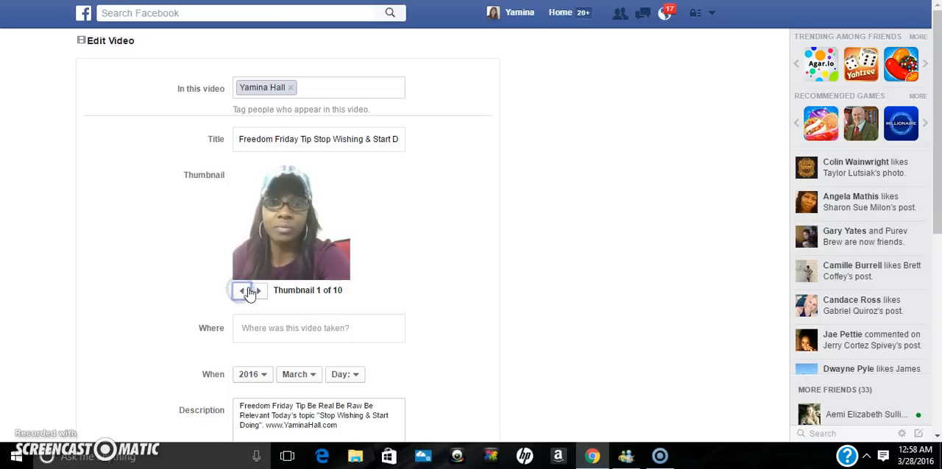
Advance the chooser to Thumbnail 10 of 10 and keep it as the video thumbnail.
{"action": "left_click", "coordinate": [257, 290]}
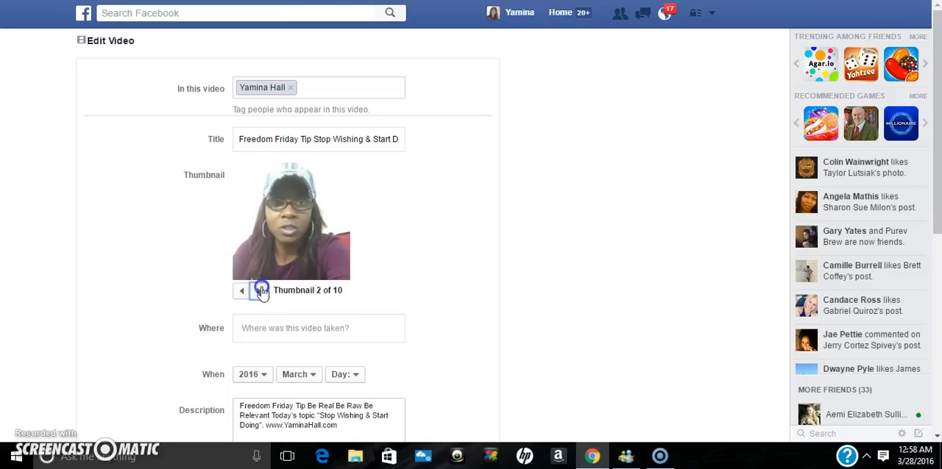
{"action": "left_click", "coordinate": [259, 289]}
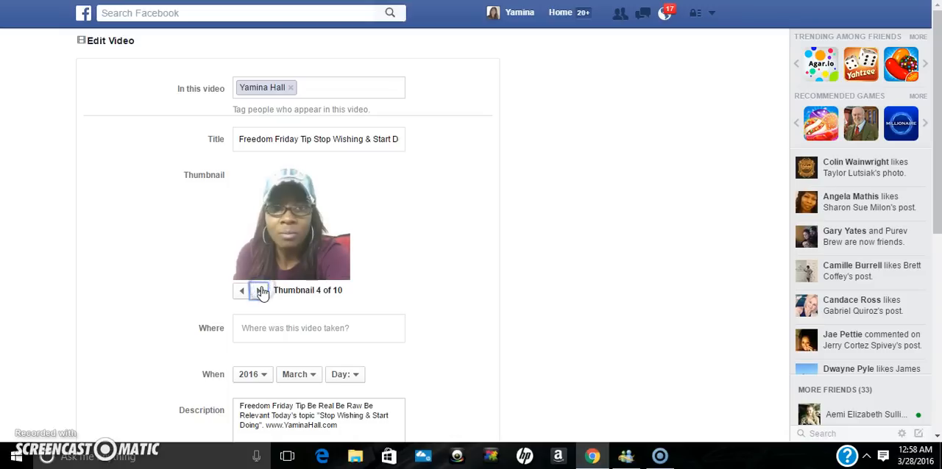
{"action": "left_click", "coordinate": [261, 290]}
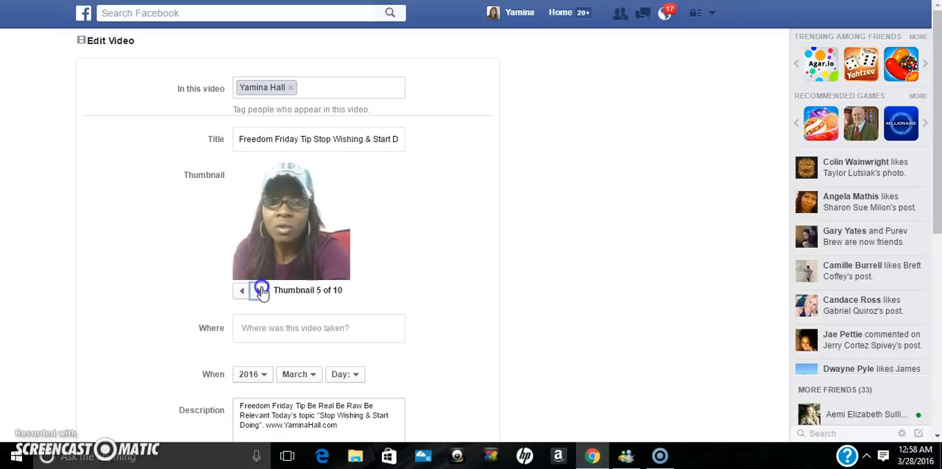
{"action": "left_click", "coordinate": [260, 290]}
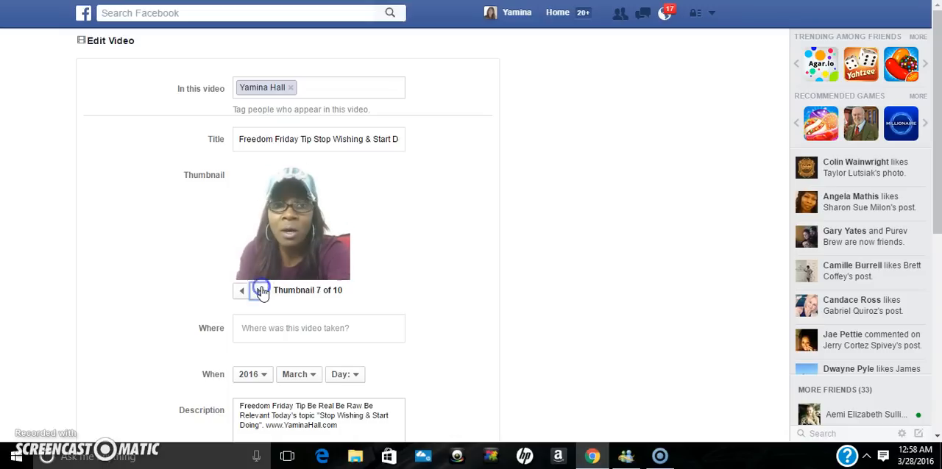
{"action": "left_click", "coordinate": [260, 290]}
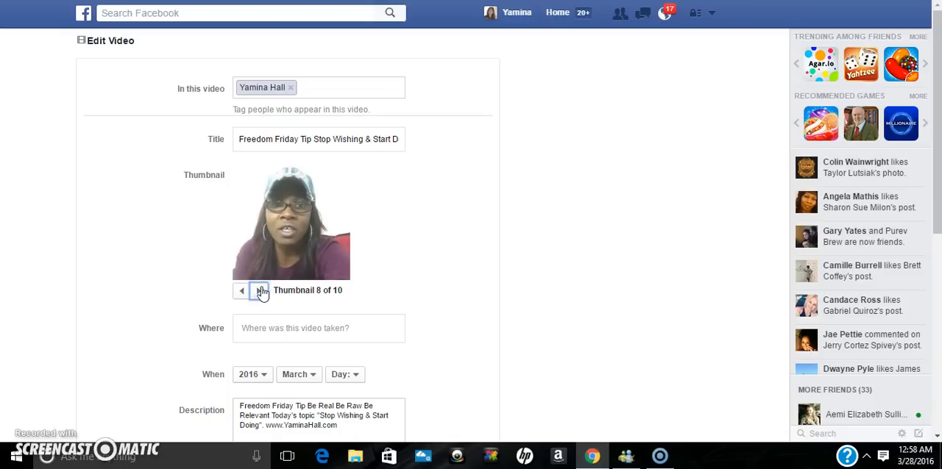
{"action": "left_click", "coordinate": [260, 290]}
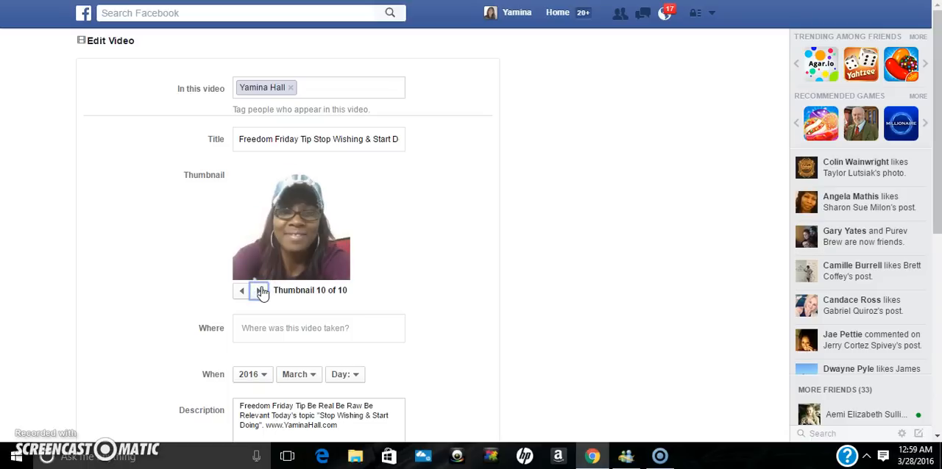
{"action": "mouse_move", "coordinate": [729, 182]}
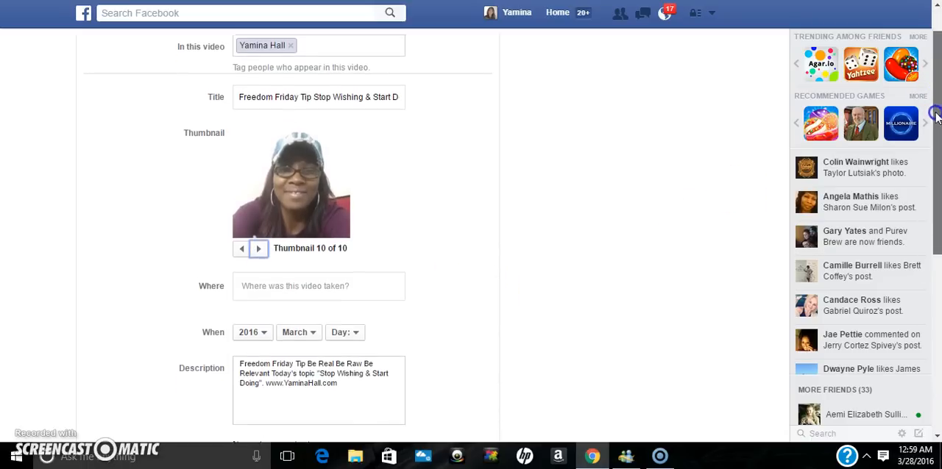
{"action": "scroll", "scroll_direction": "down", "scroll_amount": 3}
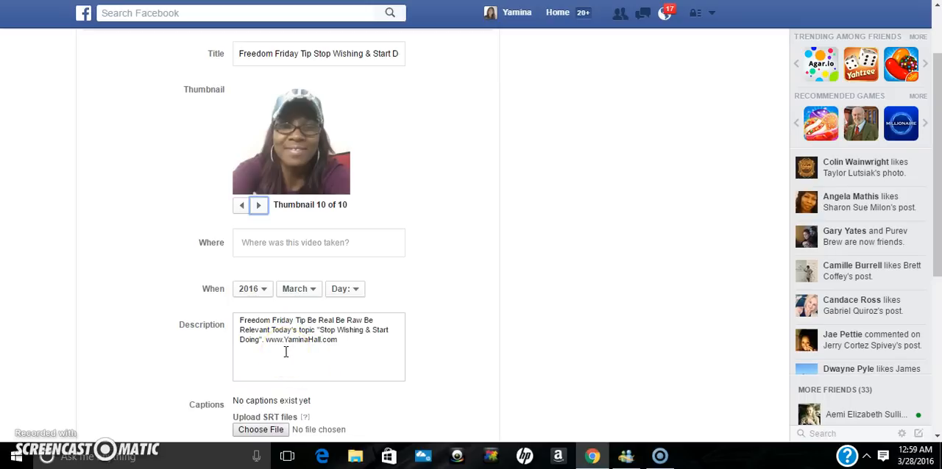
{"action": "mouse_move", "coordinate": [329, 373]}
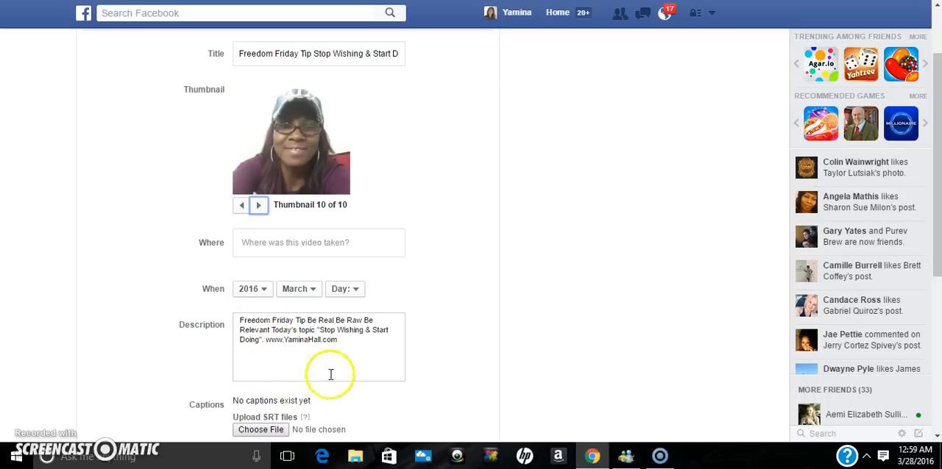
{"action": "mouse_move", "coordinate": [330, 373]}
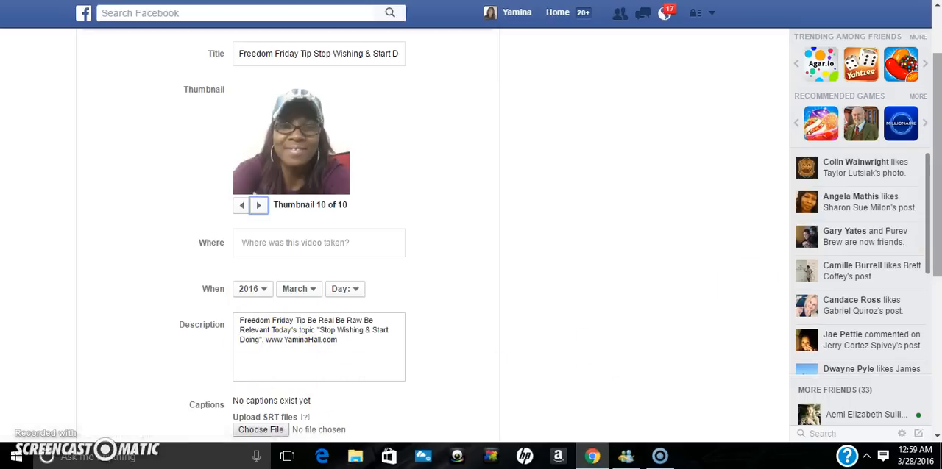
In the Category dropdown, keep Business selected as the video's category.
{"action": "scroll", "scroll_direction": "down", "scroll_amount": 3}
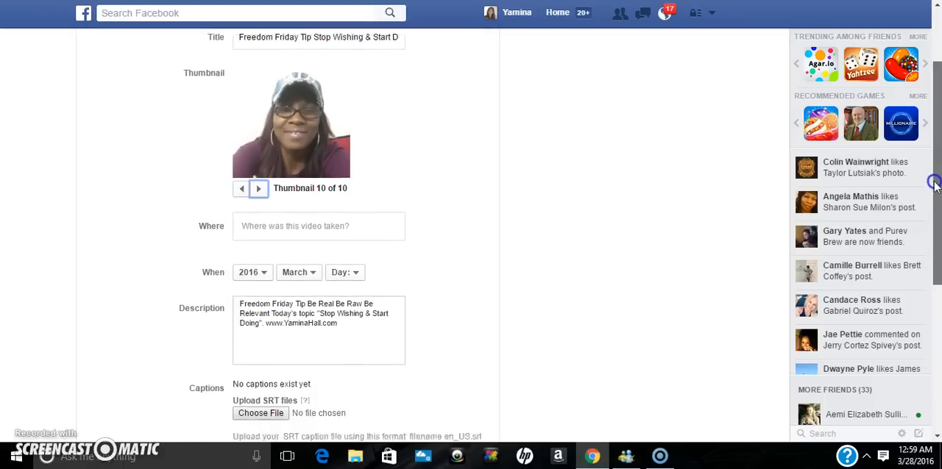
{"action": "scroll", "scroll_direction": "down", "scroll_amount": 3}
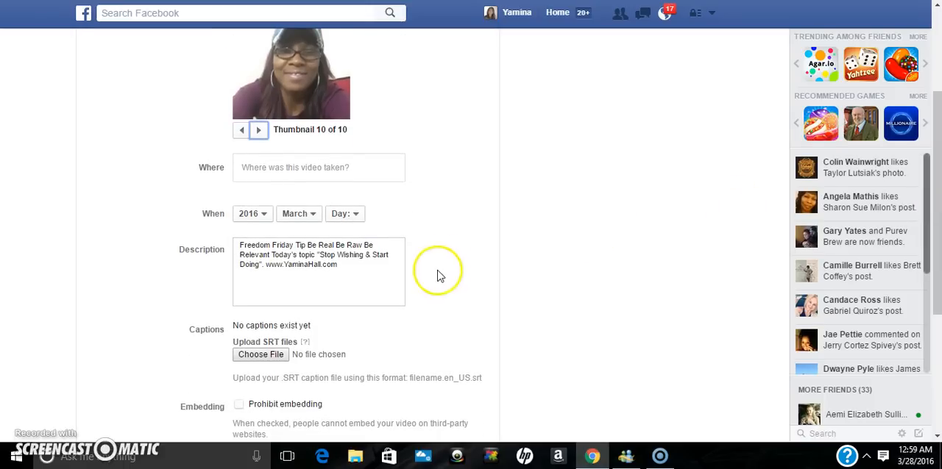
{"action": "mouse_move", "coordinate": [340, 329]}
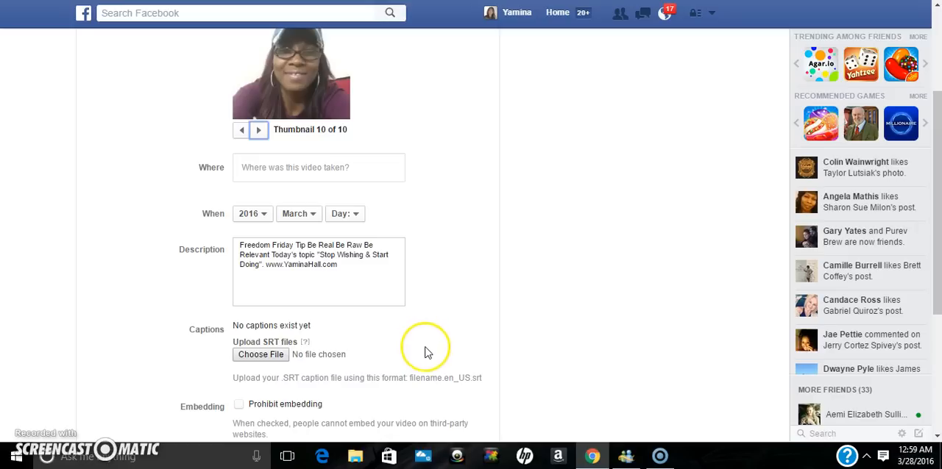
{"action": "mouse_move", "coordinate": [862, 278]}
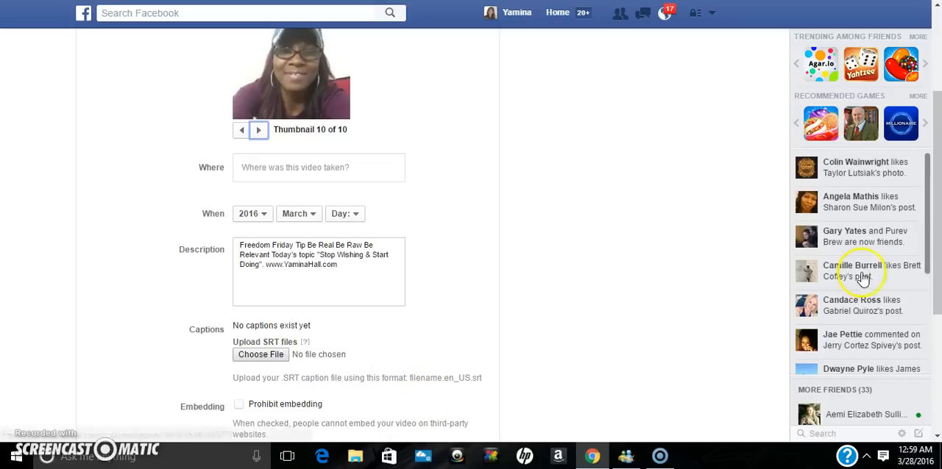
{"action": "scroll", "scroll_direction": "down", "scroll_amount": 3}
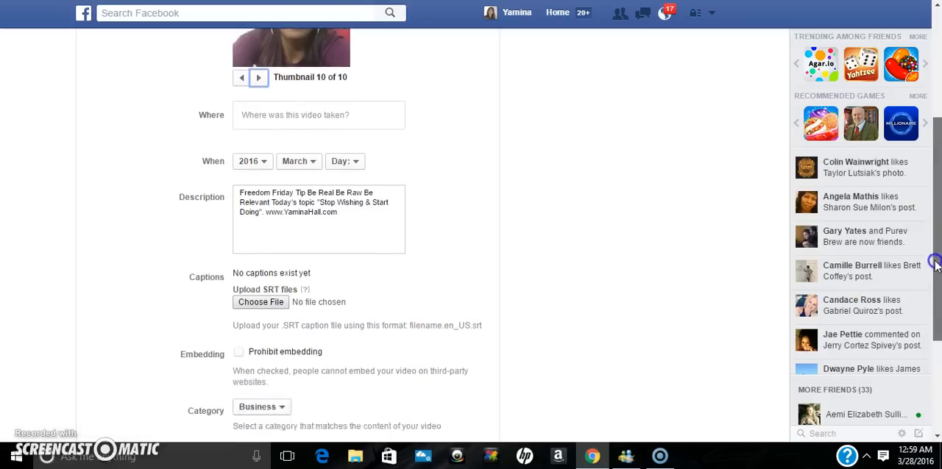
{"action": "scroll", "scroll_direction": "down", "scroll_amount": 3}
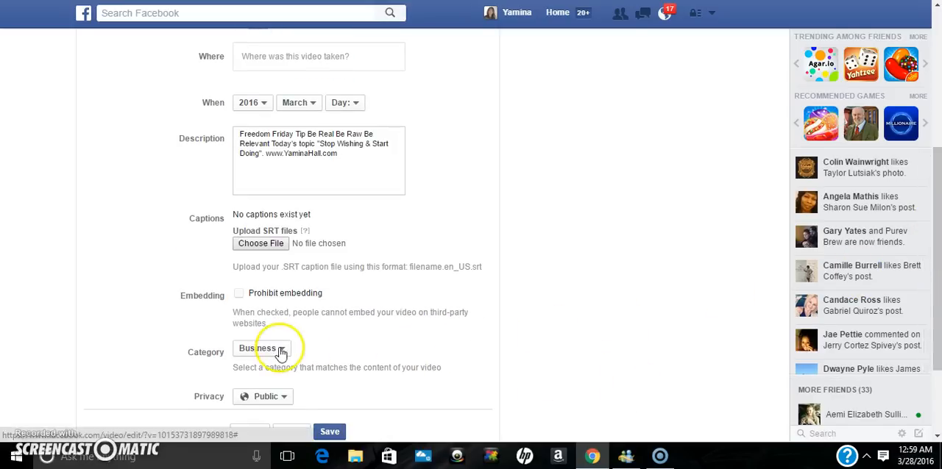
{"action": "left_click", "coordinate": [262, 347]}
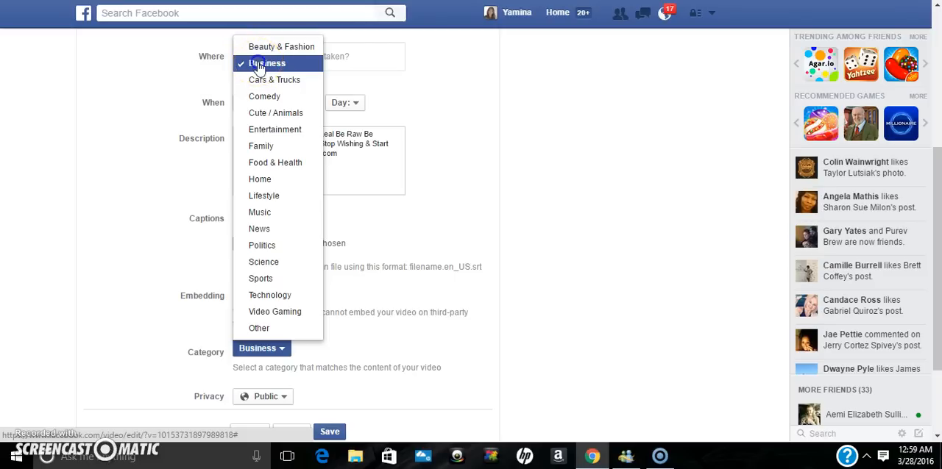
{"action": "left_click", "coordinate": [268, 64]}
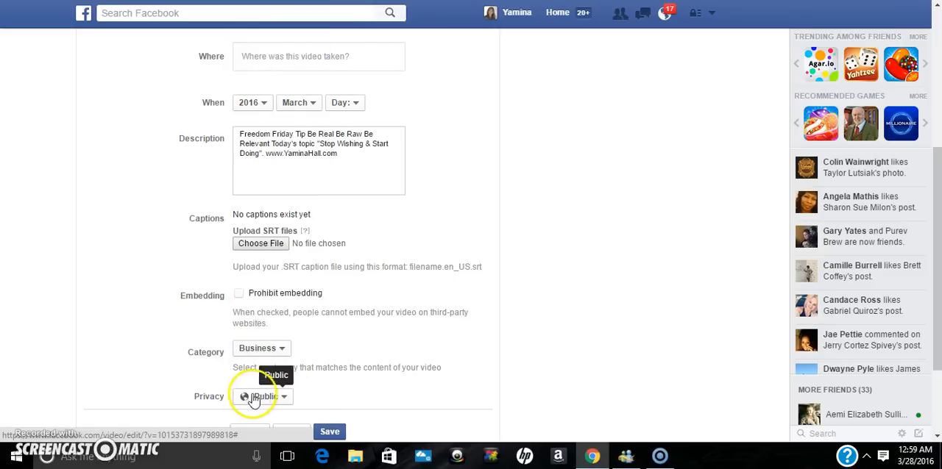
{"action": "mouse_move", "coordinate": [901, 214]}
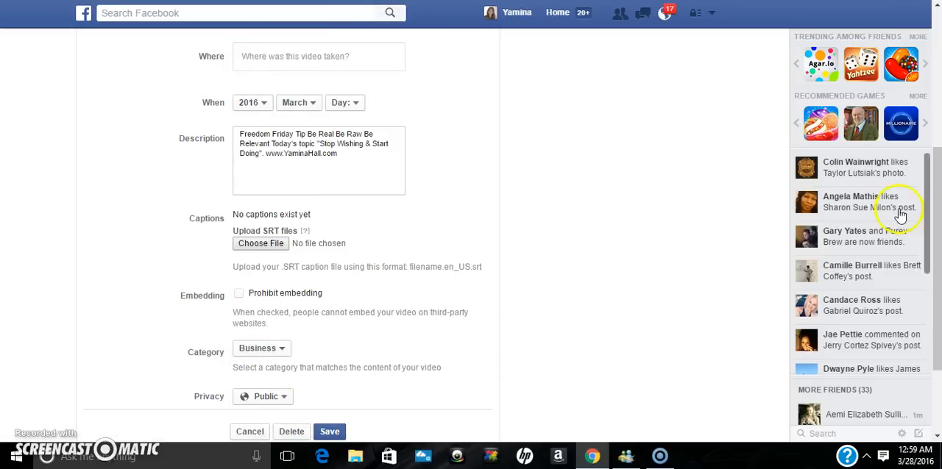
{"action": "mouse_move", "coordinate": [639, 362]}
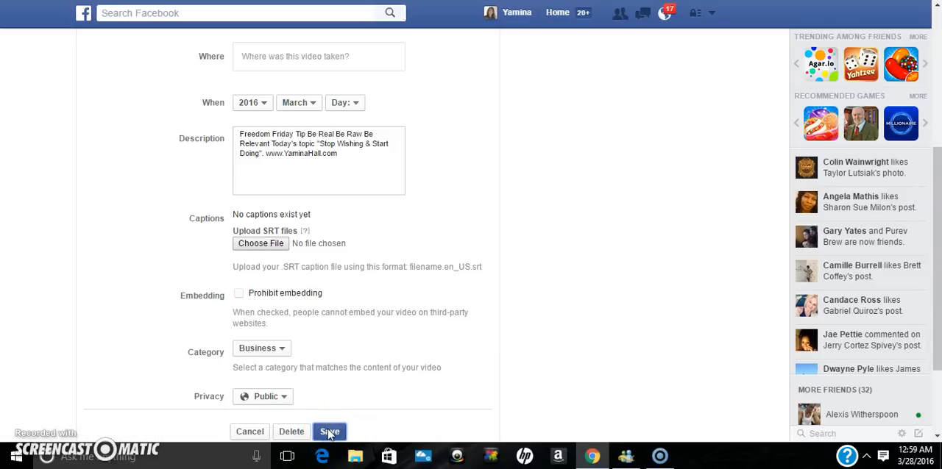
Save the video edits and play the Freedom Friday live video on its page with the updated description.
{"action": "left_click", "coordinate": [329, 432]}
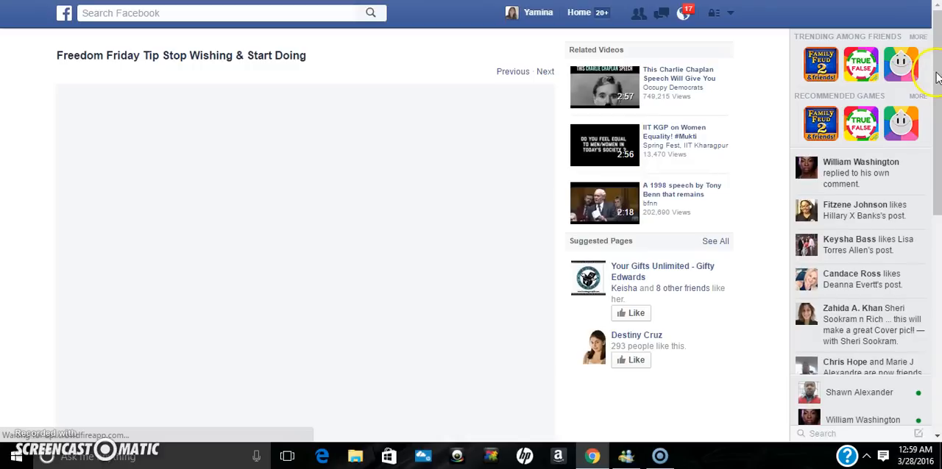
{"action": "scroll", "scroll_direction": "down", "scroll_amount": 3}
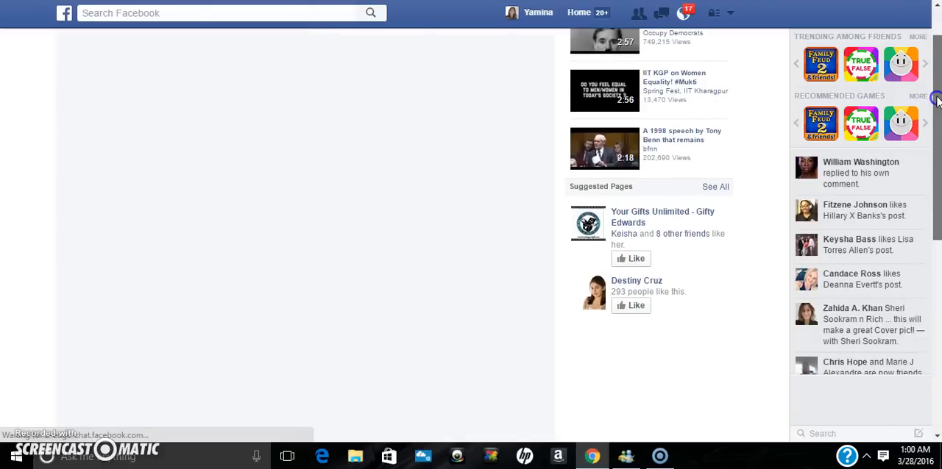
{"action": "mouse_move", "coordinate": [100, 370]}
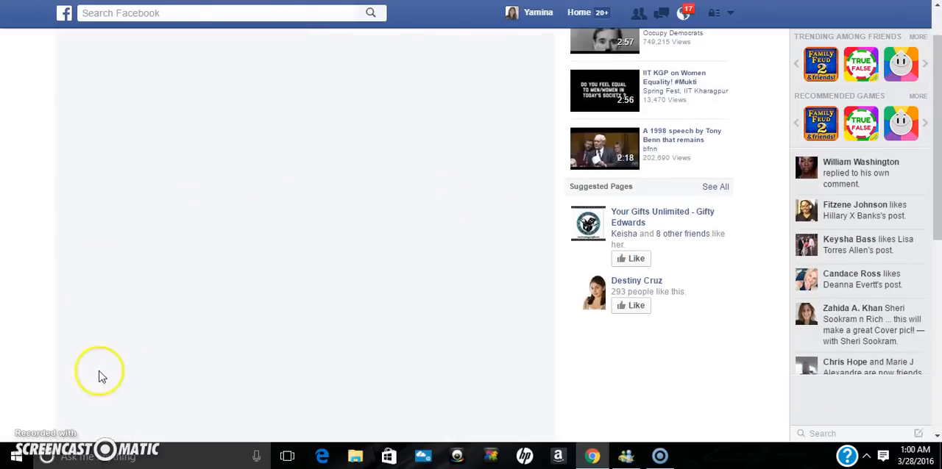
{"action": "left_click", "coordinate": [662, 12]}
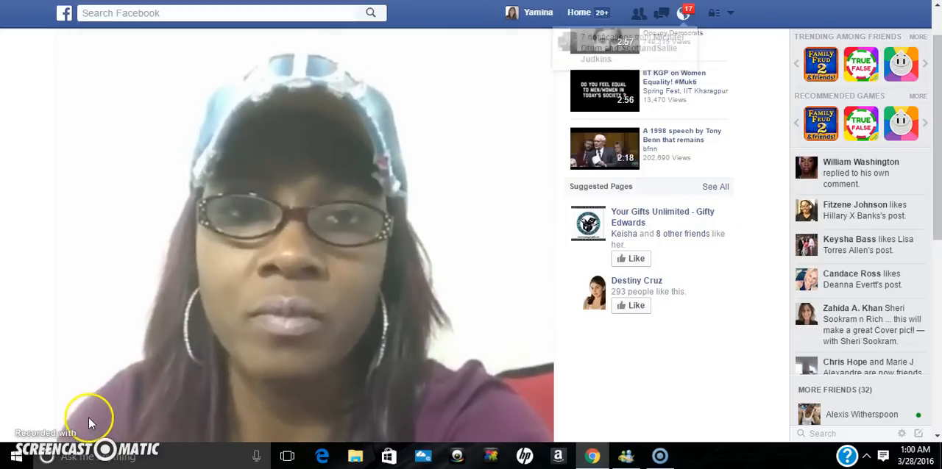
{"action": "mouse_move", "coordinate": [880, 203]}
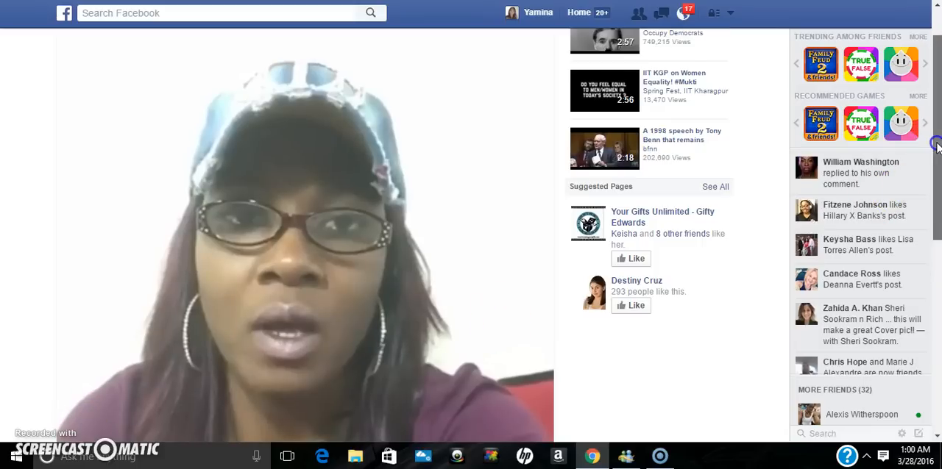
{"action": "scroll", "scroll_direction": "down", "scroll_amount": 3}
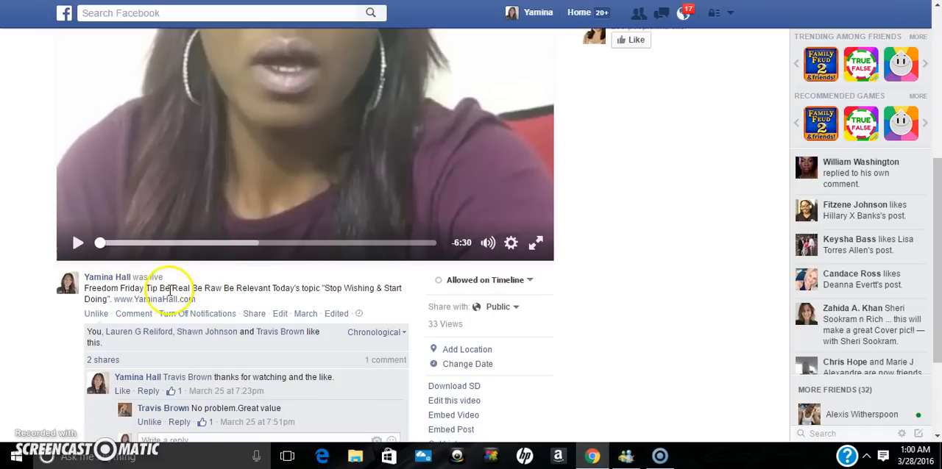
{"action": "mouse_move", "coordinate": [588, 331]}
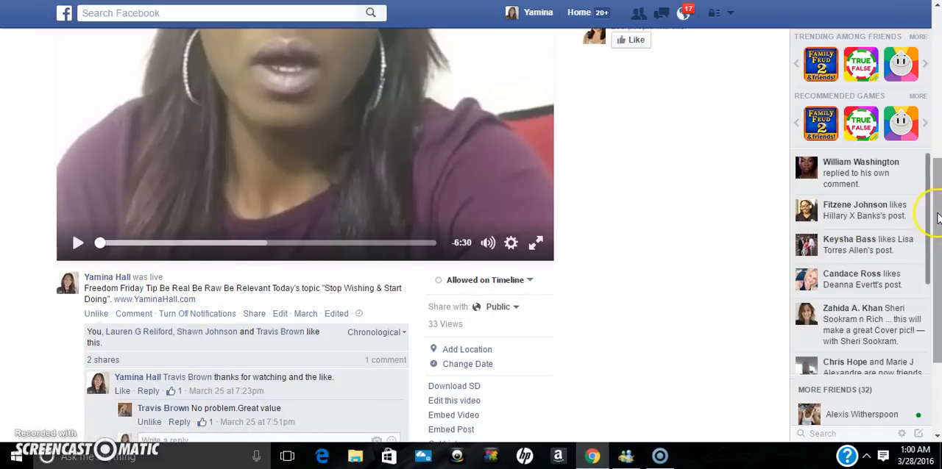
{"action": "scroll", "scroll_direction": "up", "scroll_amount": 3}
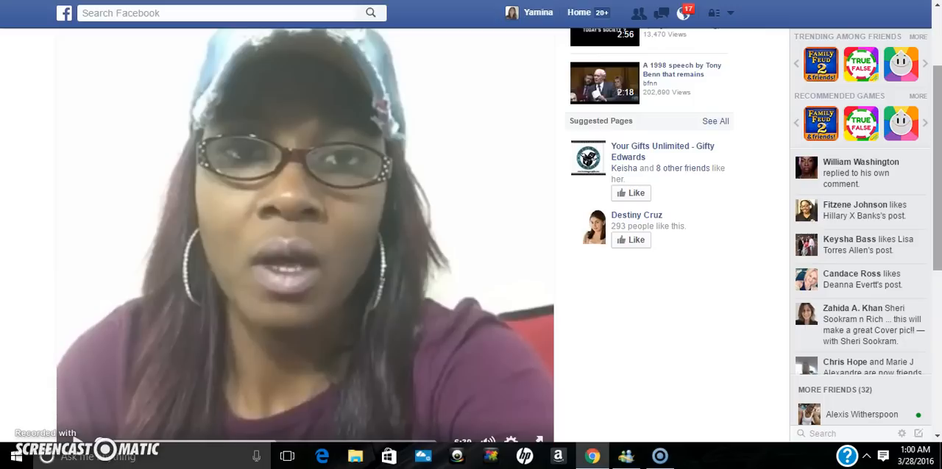
{"action": "mouse_move", "coordinate": [537, 12]}
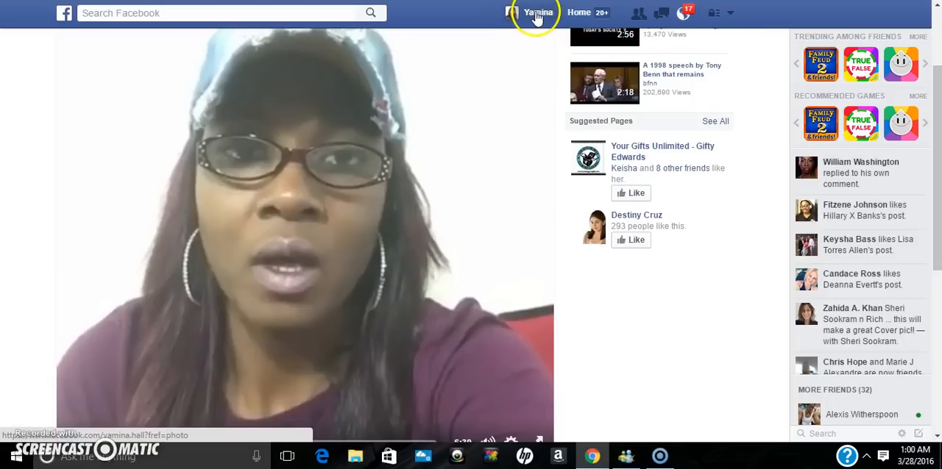
{"action": "left_click", "coordinate": [537, 11]}
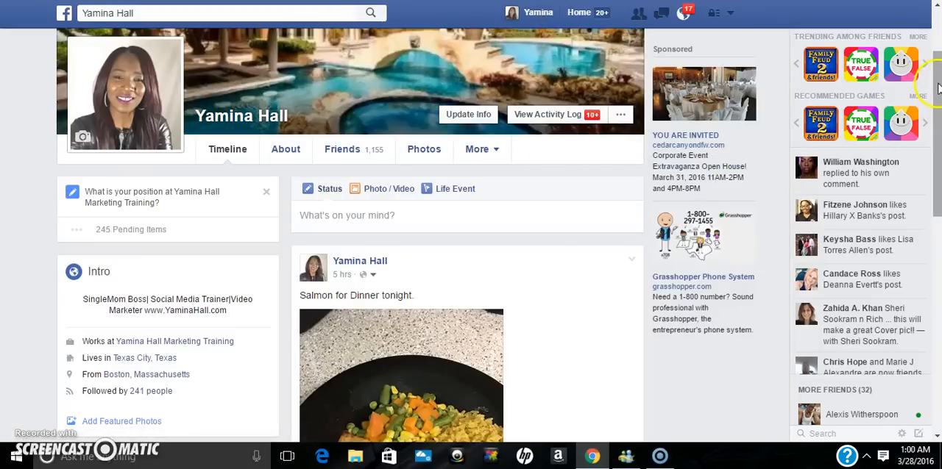
{"action": "scroll", "scroll_direction": "down", "scroll_amount": 3}
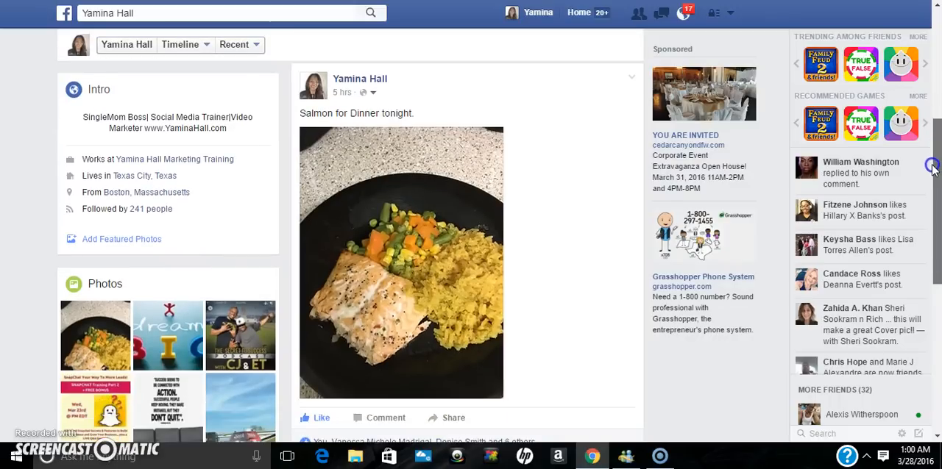
{"action": "scroll", "scroll_direction": "down", "scroll_amount": 3}
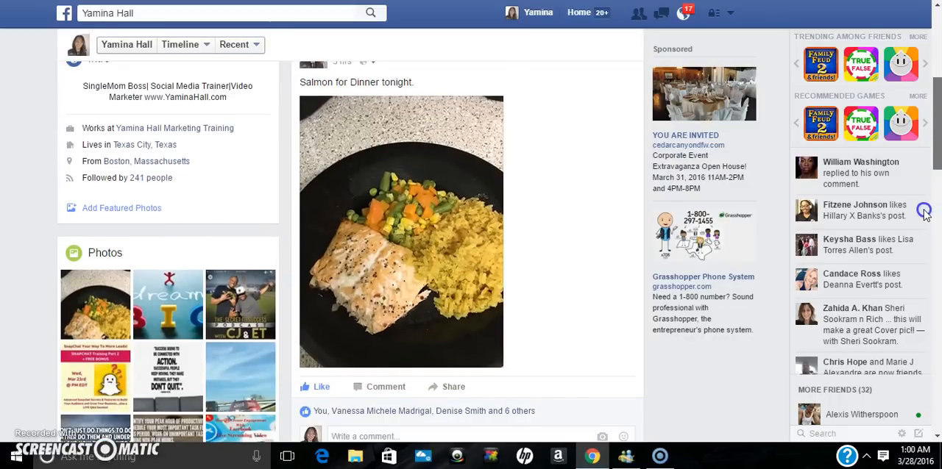
{"action": "scroll", "scroll_direction": "down", "scroll_amount": 3}
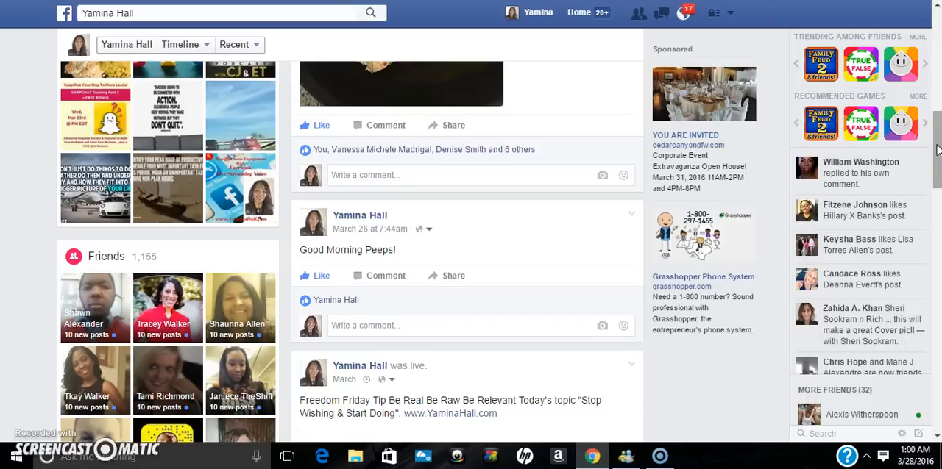
{"action": "scroll", "scroll_direction": "down", "scroll_amount": 3}
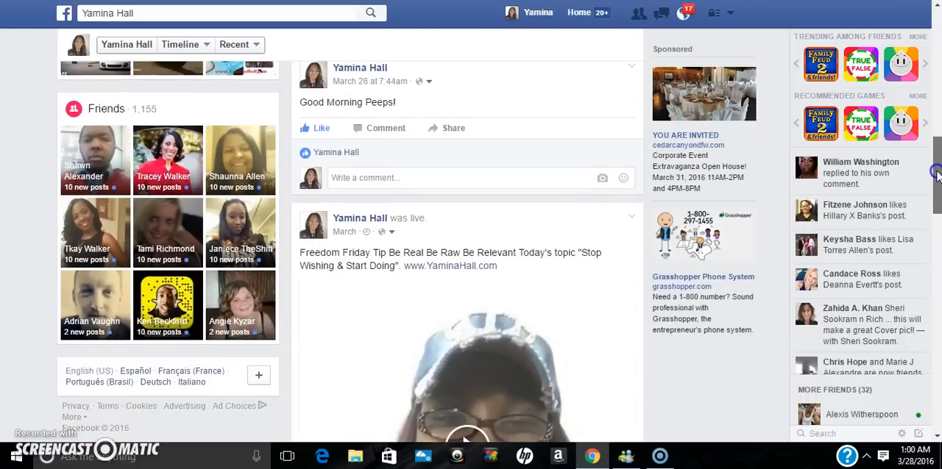
{"action": "scroll", "scroll_direction": "down", "scroll_amount": 3}
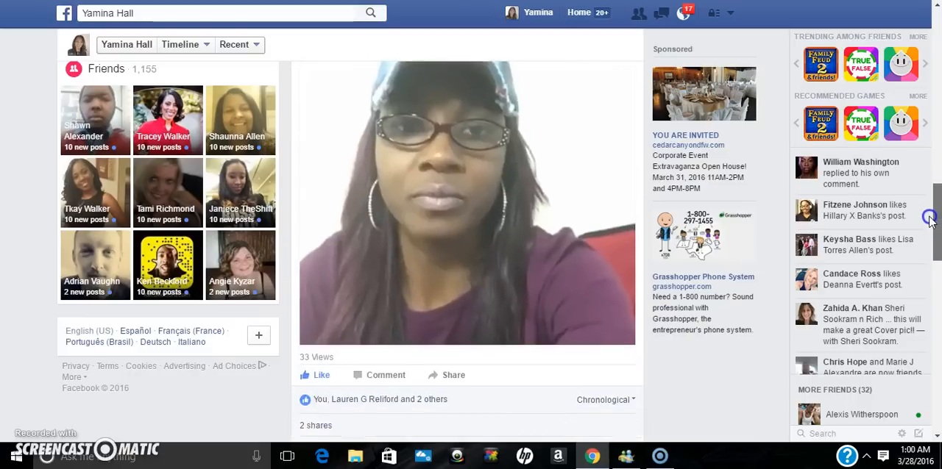
{"action": "scroll", "scroll_direction": "up", "scroll_amount": 3}
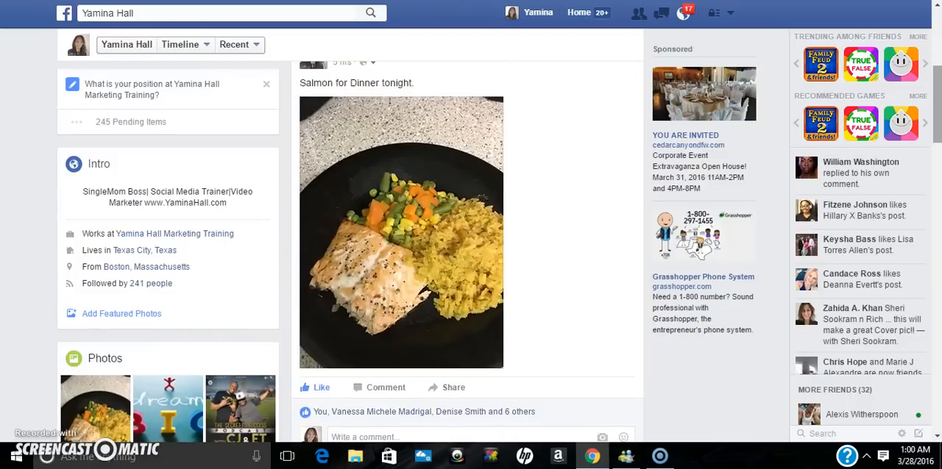